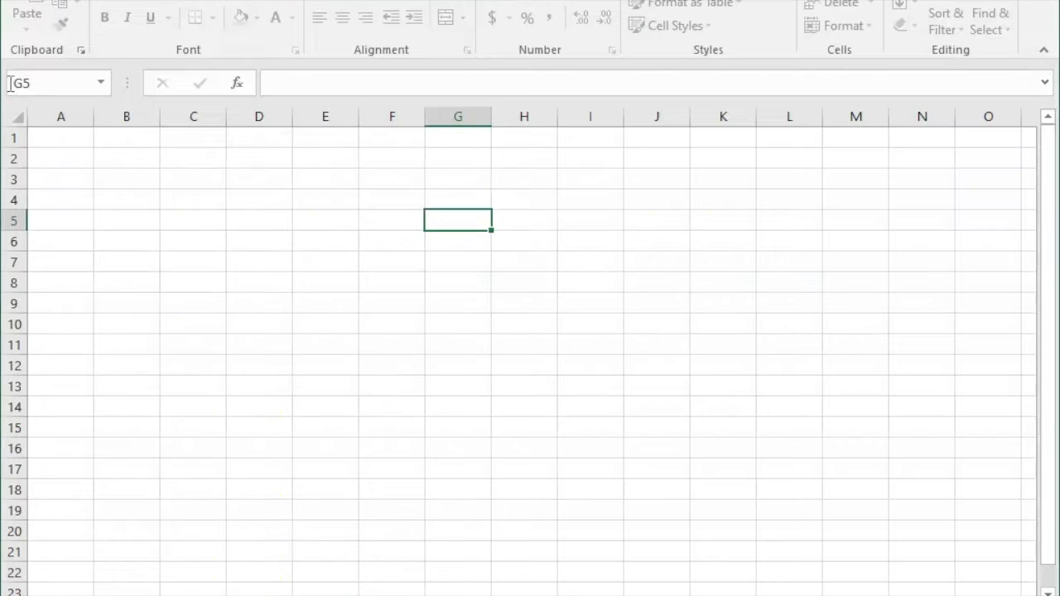
Enter the title '(∑x-5)^2' in A1, inserting ∑ from the Symbol dialog.
{"action": "left_click", "coordinate": [60, 138]}
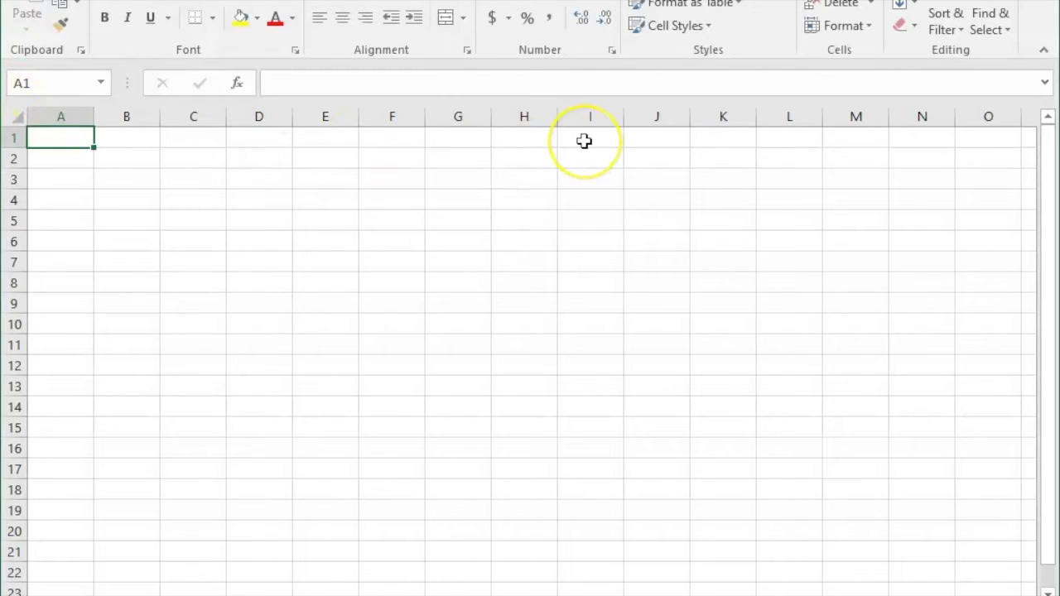
{"action": "type", "text": "("}
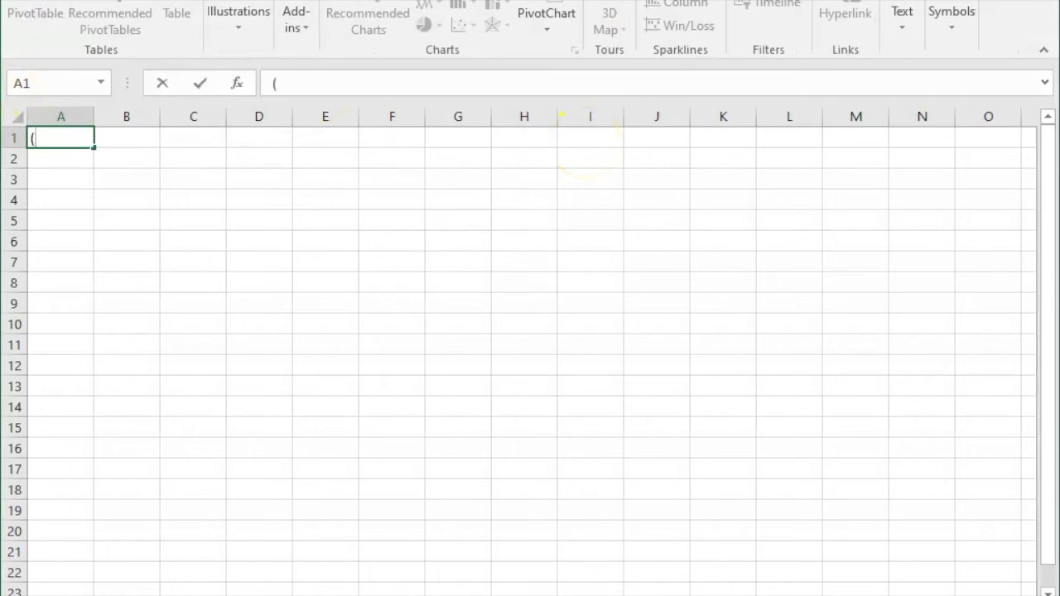
{"action": "left_click", "coordinate": [950, 17]}
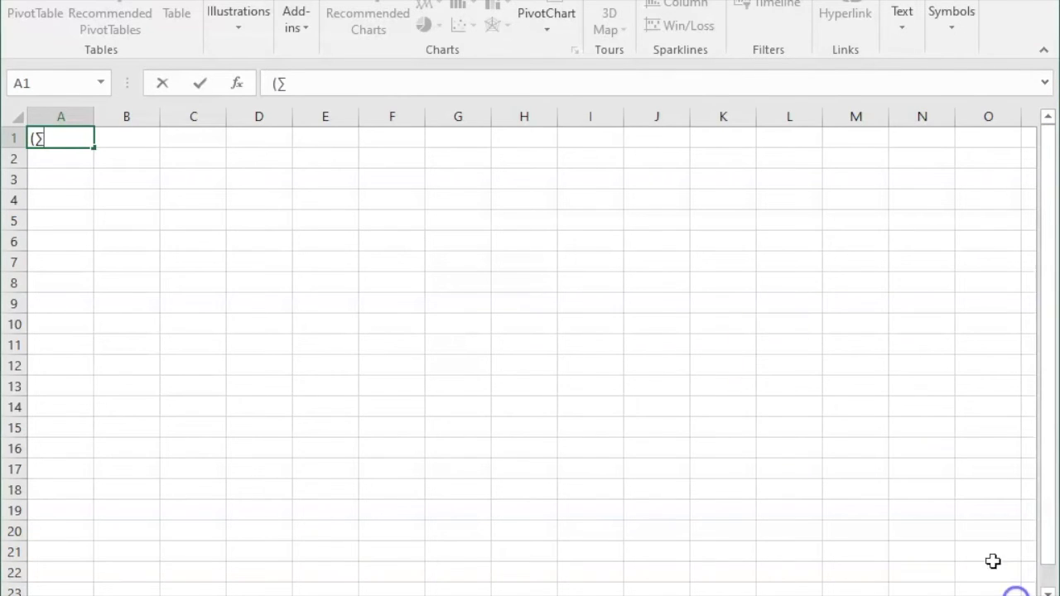
{"action": "mouse_move", "coordinate": [638, 271]}
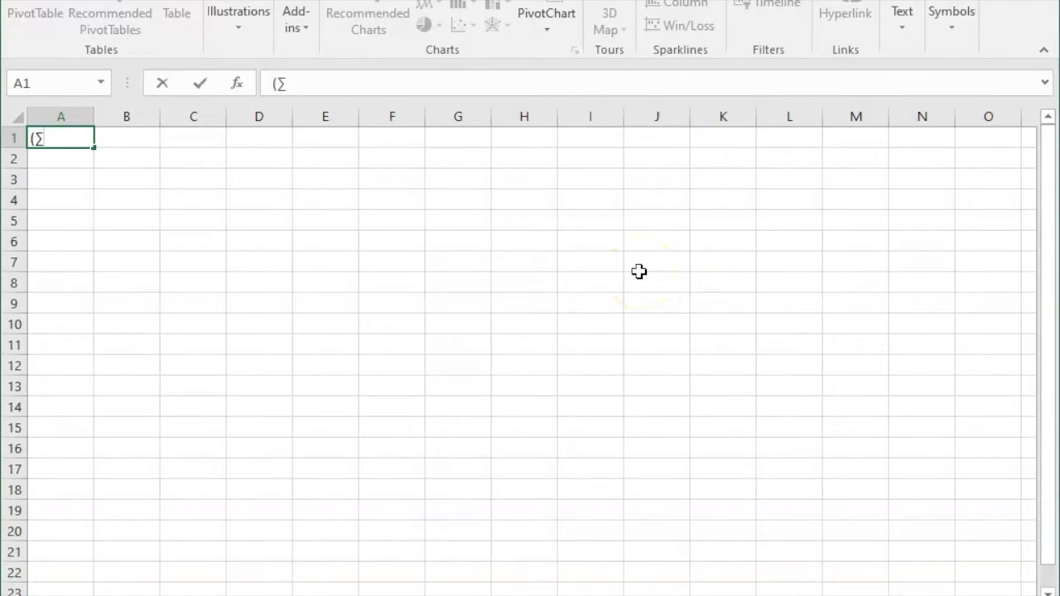
{"action": "type", "text": "x-5"}
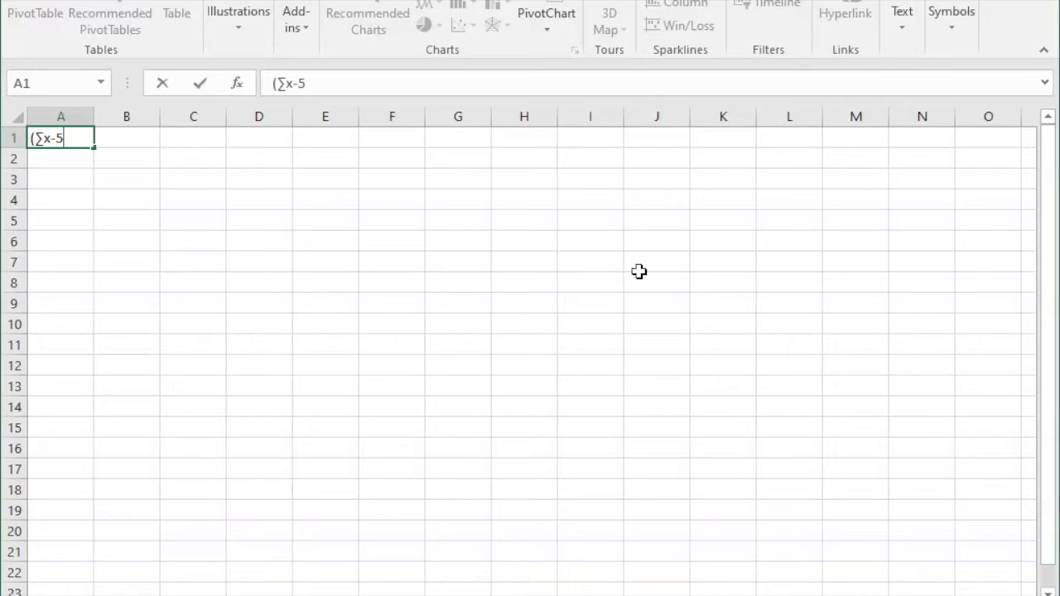
{"action": "type", "text": ")^2"}
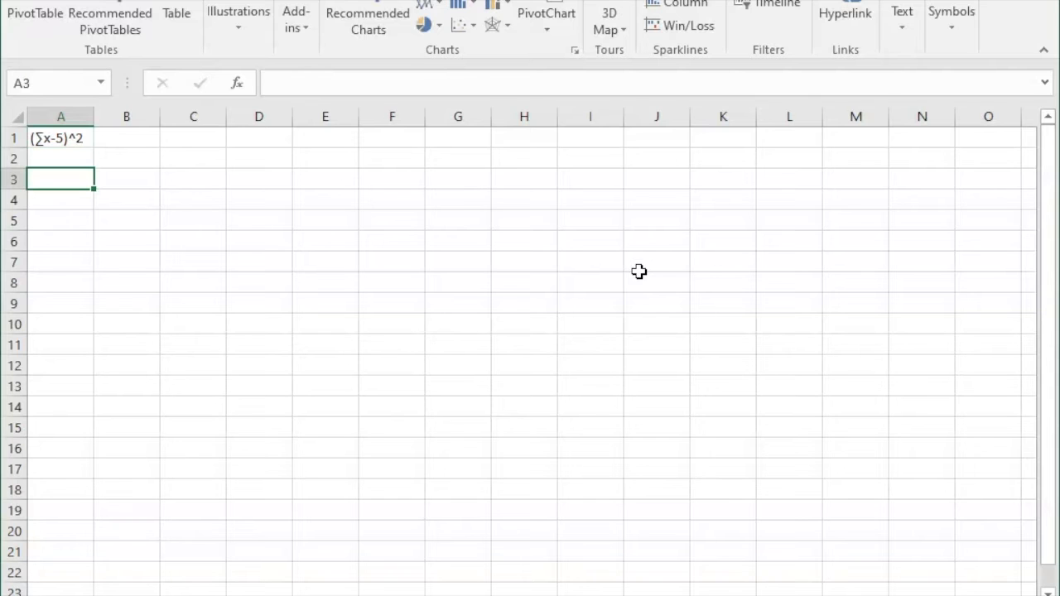
Enter a bold, underlined X heading in A3 with values 10, 8, 6, 3, 6 below.
{"action": "type", "text": "X"}
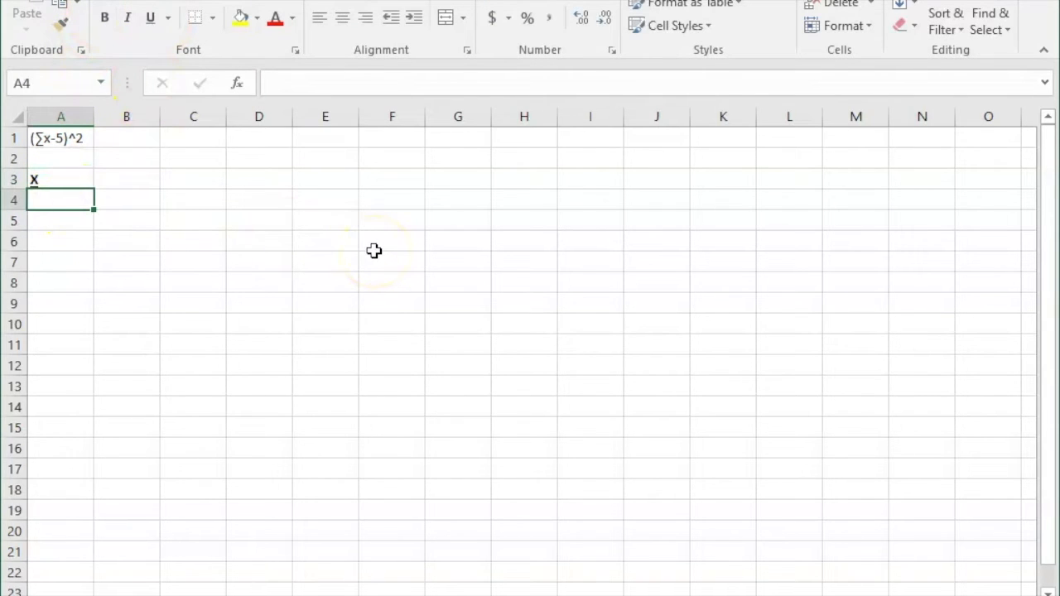
{"action": "type", "text": "10"}
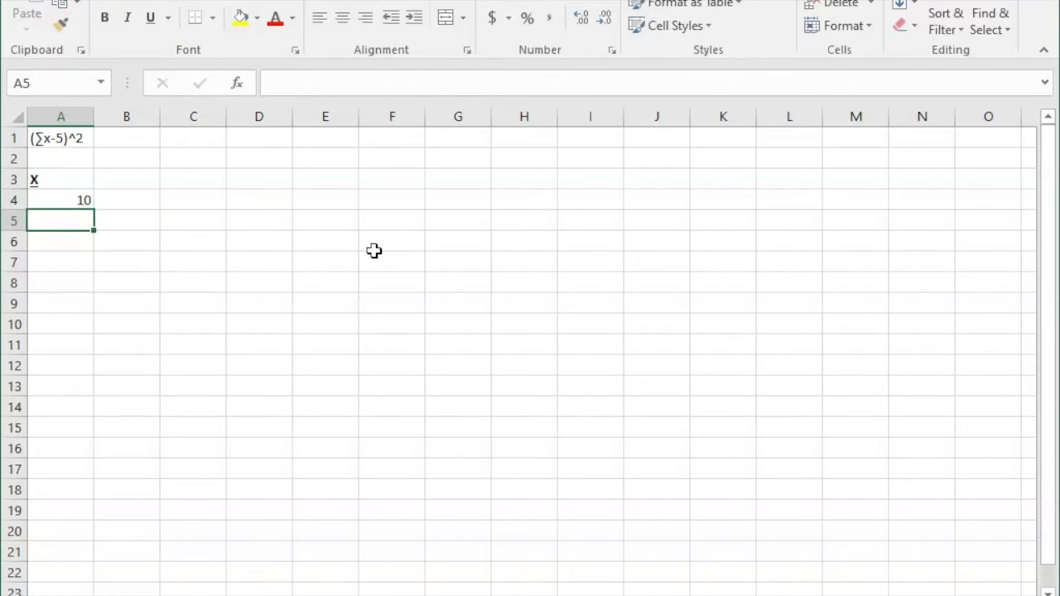
{"action": "type", "text": "8"}
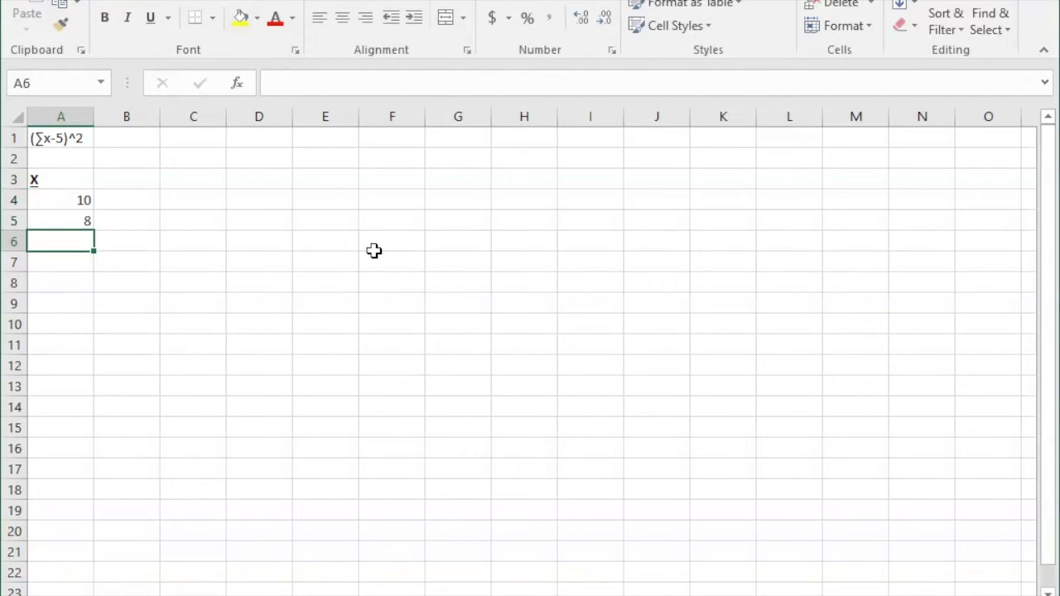
{"action": "type", "text": "6"}
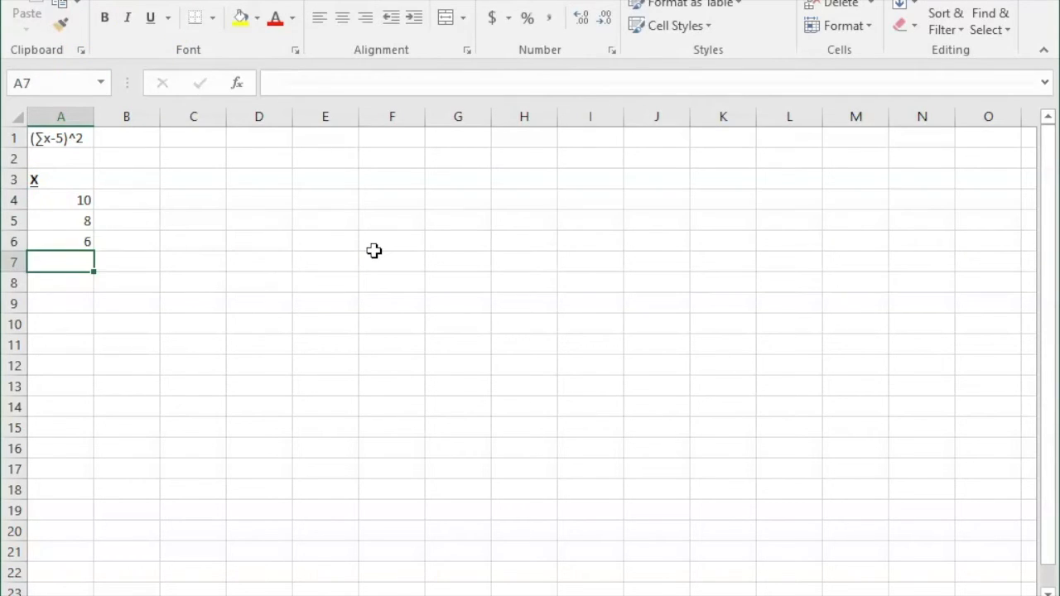
{"action": "type", "text": "3"}
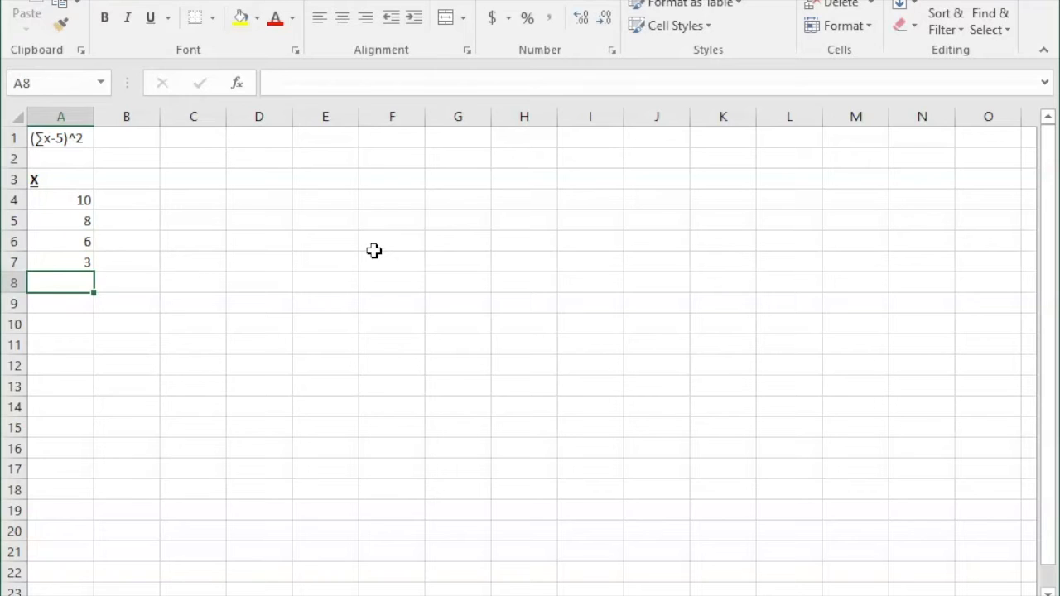
{"action": "type", "text": "6"}
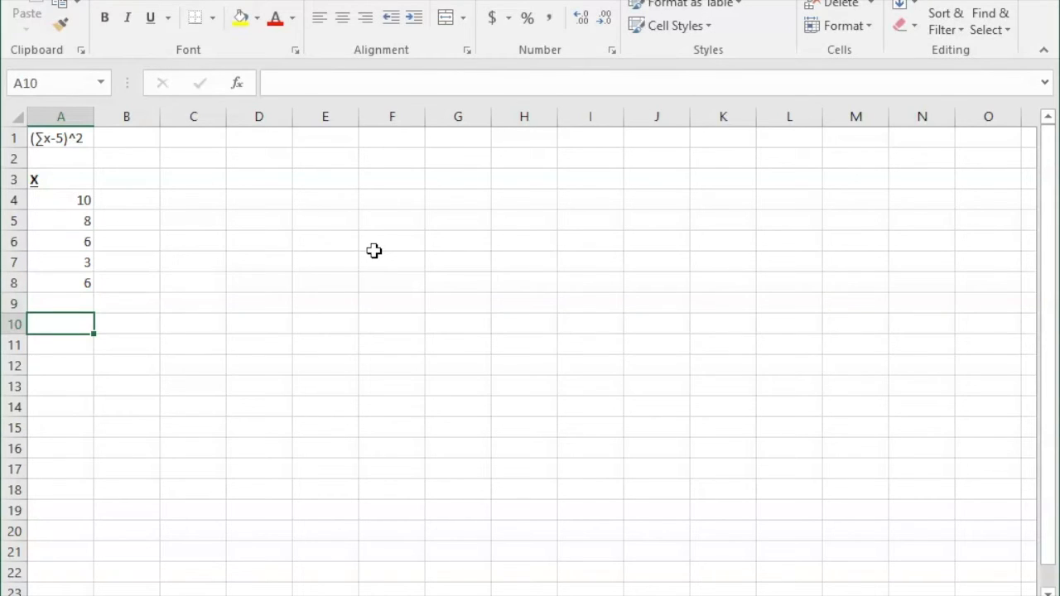
Type the note 'in parentheses first' in A10 and a '∑x=' label in B11.
{"action": "type", "text": "in parentheses"}
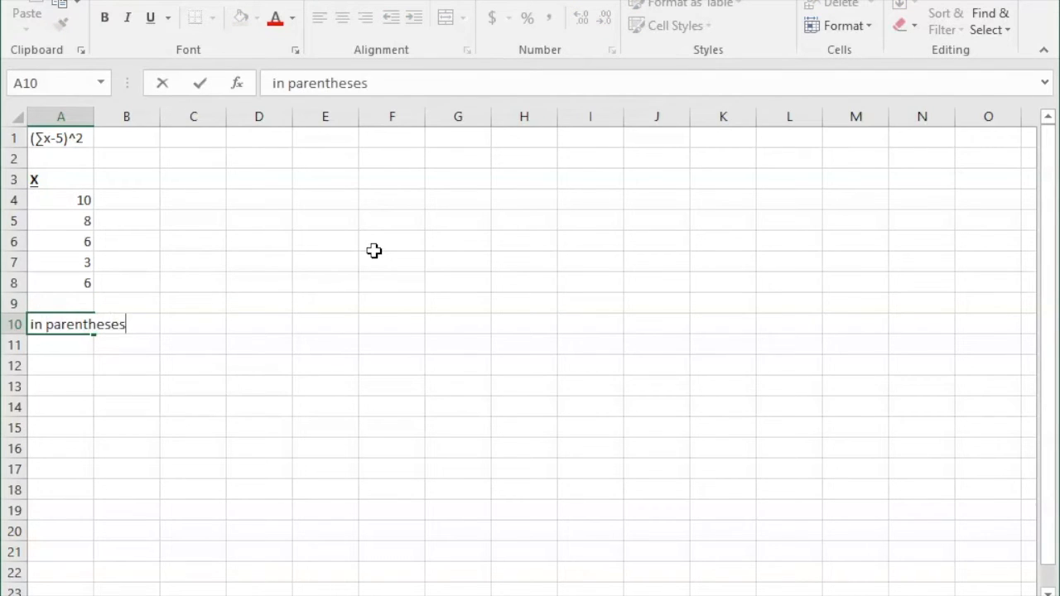
{"action": "type", "text": "first"}
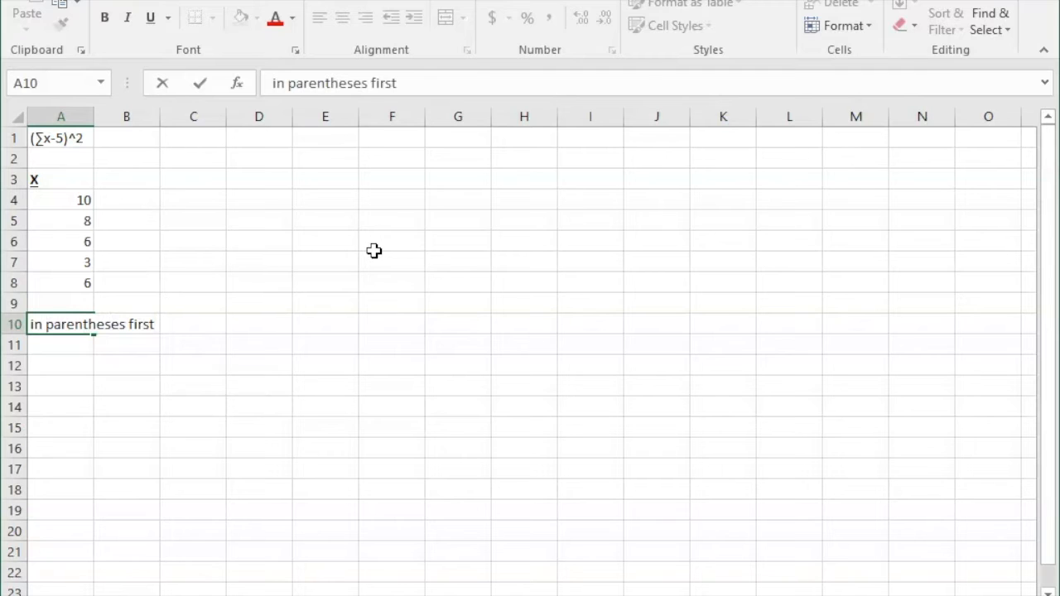
{"action": "left_click", "coordinate": [126, 344]}
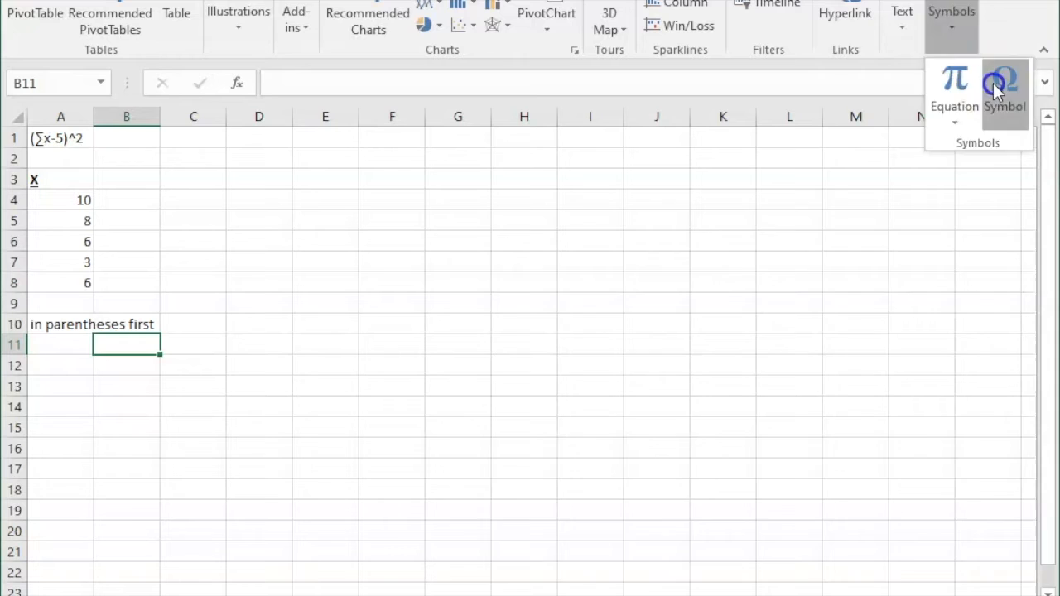
{"action": "left_click", "coordinate": [1003, 91]}
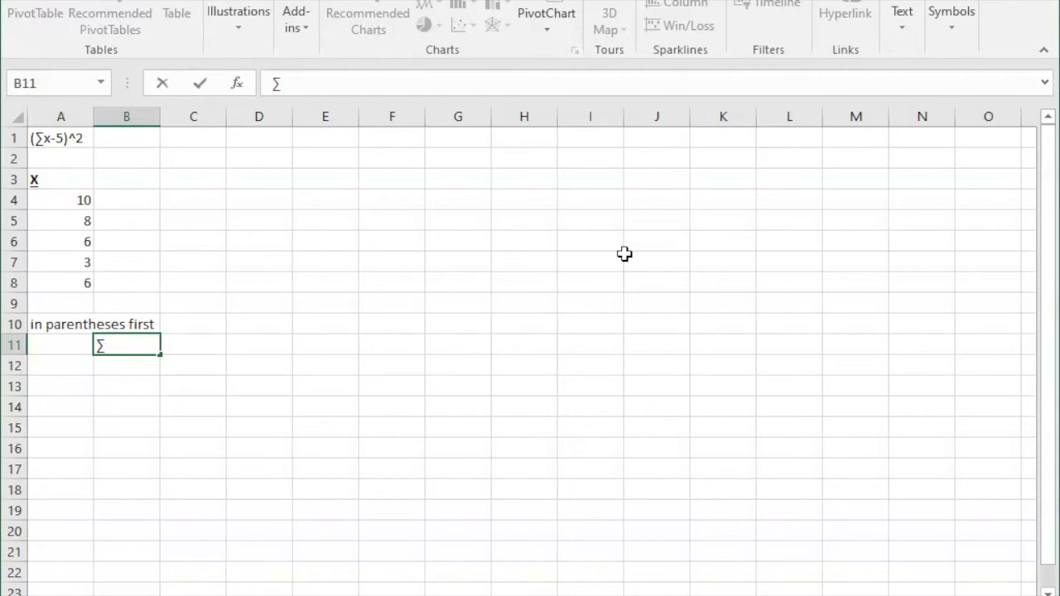
{"action": "type", "text": "x="}
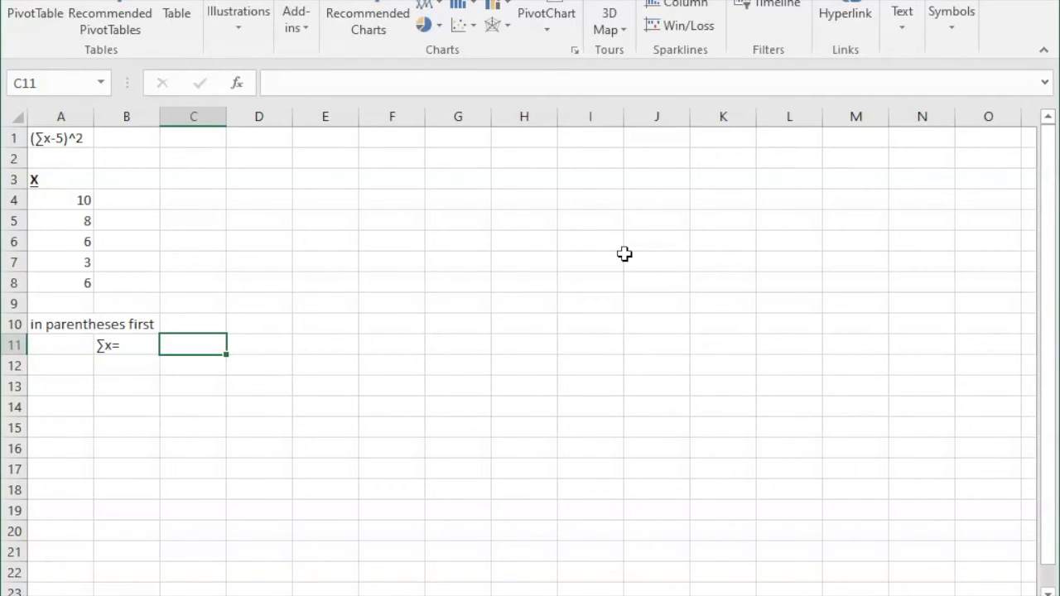
Enter =SUM(A4:A8) in C11 to total the x values, showing 33.
{"action": "type", "text": "+"}
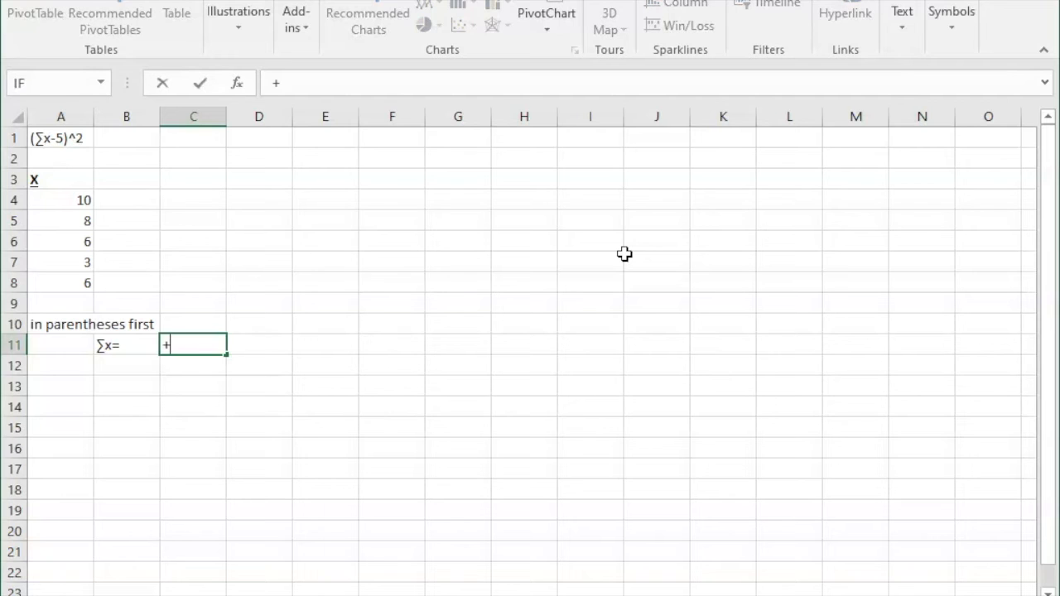
{"action": "type", "text": "="}
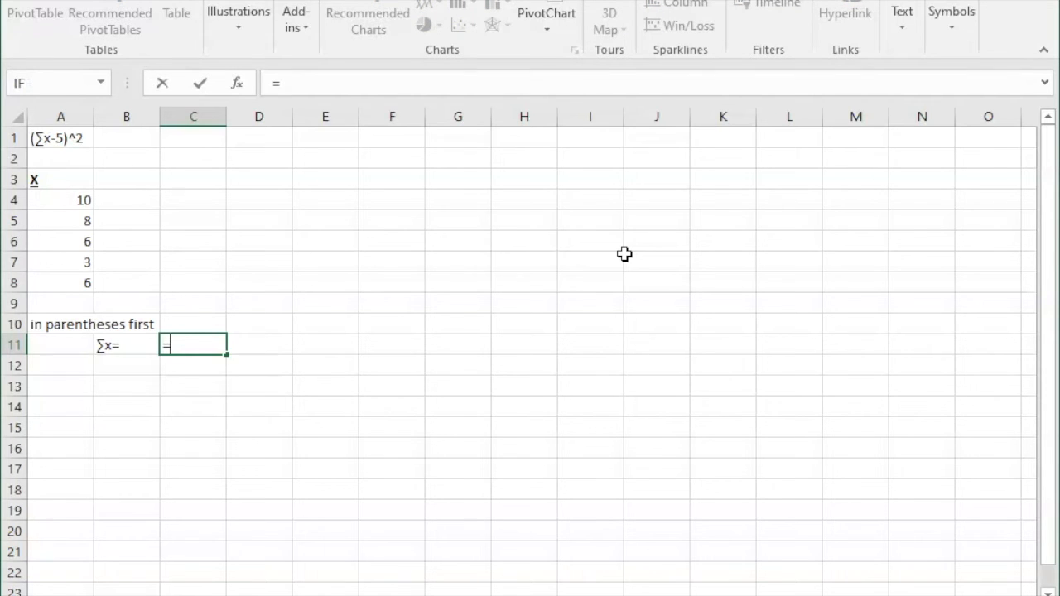
{"action": "type", "text": "sum"}
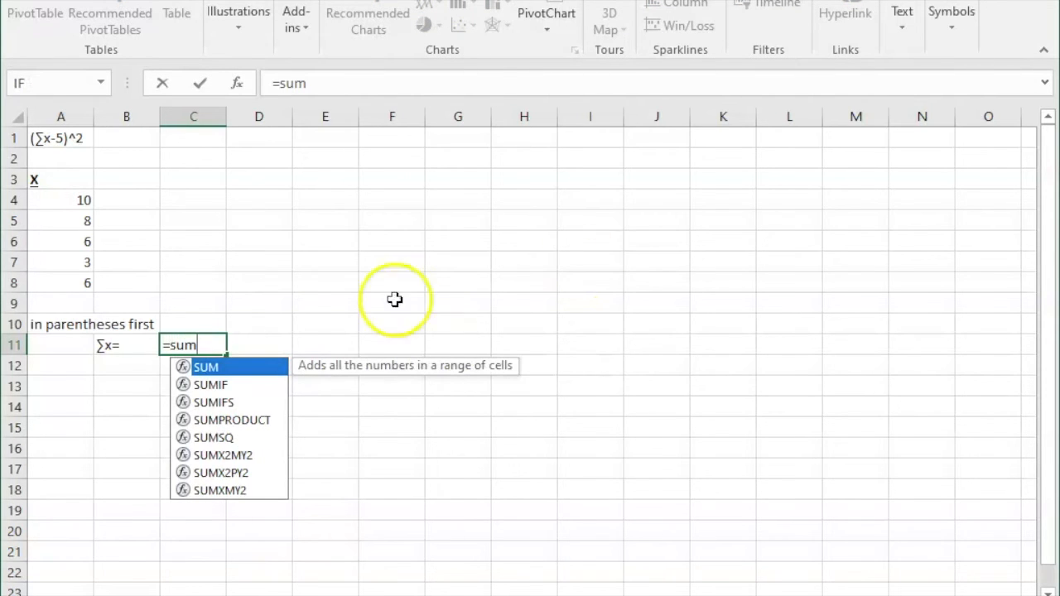
{"action": "mouse_move", "coordinate": [238, 367]}
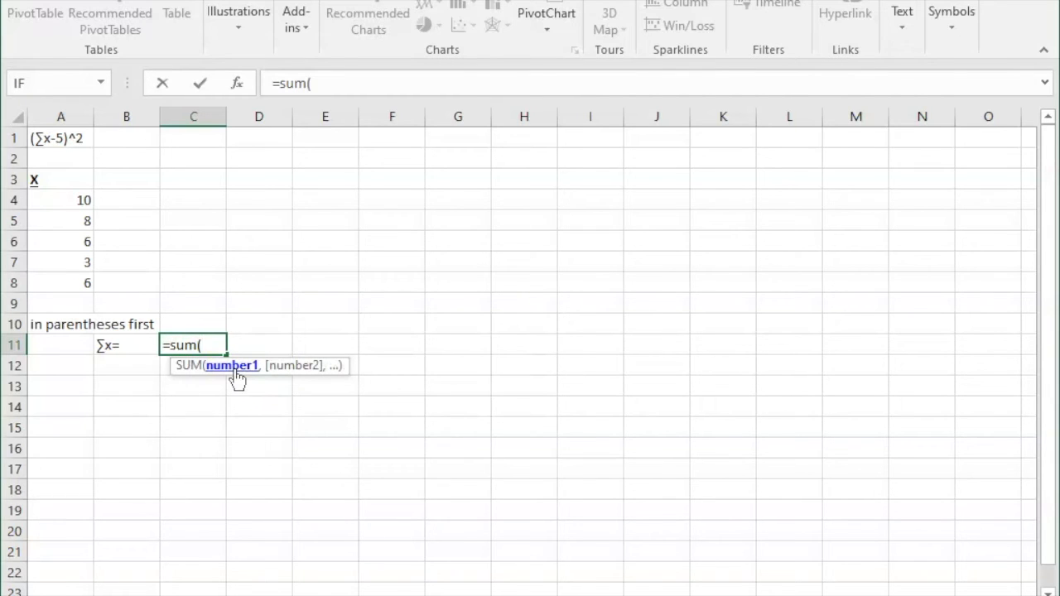
{"action": "type", "text": "A"}
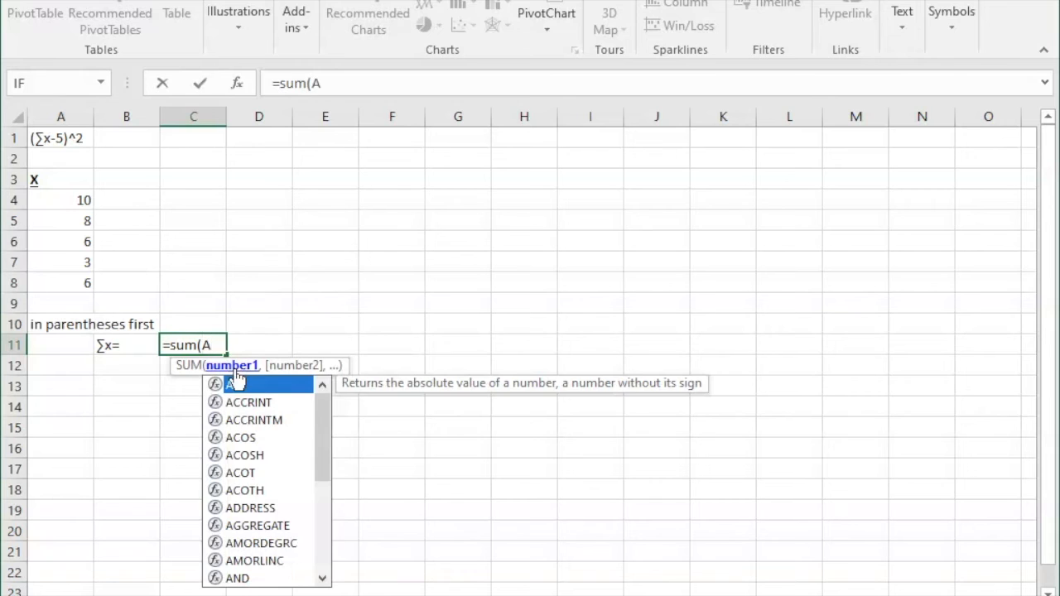
{"action": "left_click", "coordinate": [60, 200]}
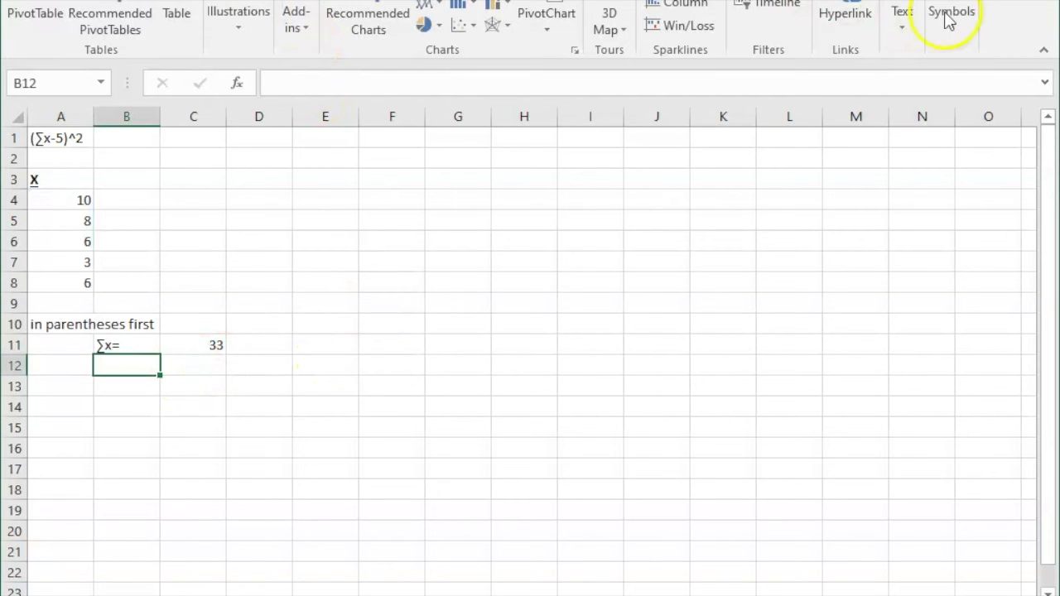
Label B12 '∑x-5=' and enter =C11-5 in C12, showing 28.
{"action": "left_click", "coordinate": [951, 11]}
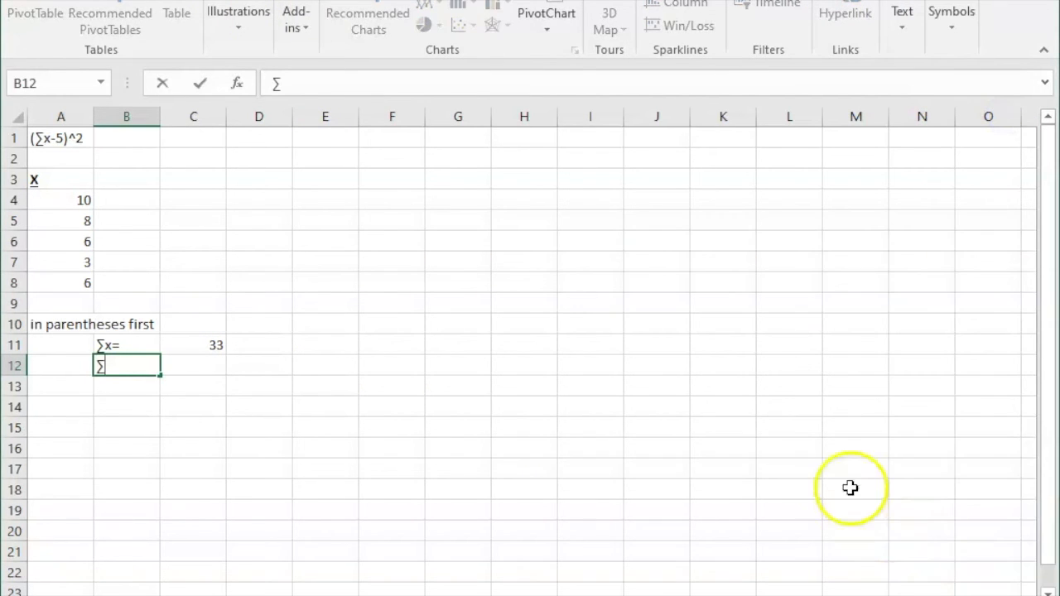
{"action": "type", "text": "x="}
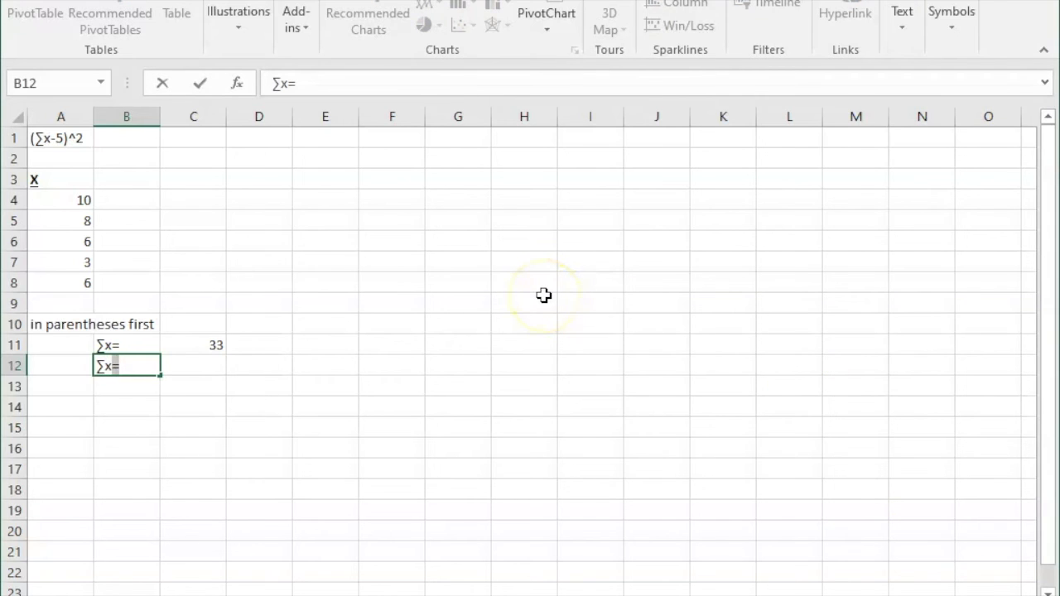
{"action": "type", "text": "-5"}
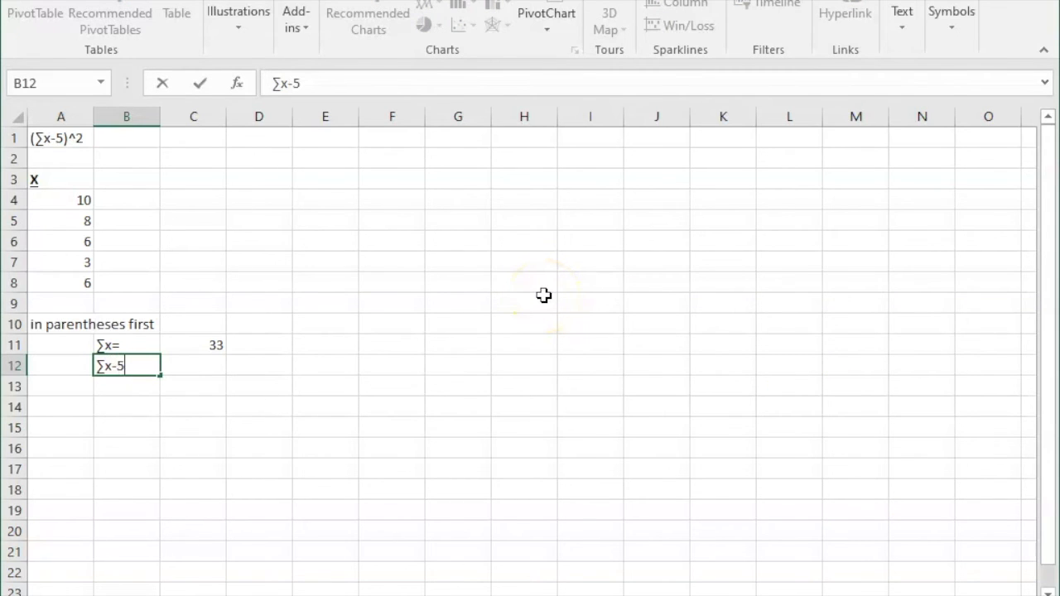
{"action": "type", "text": "="}
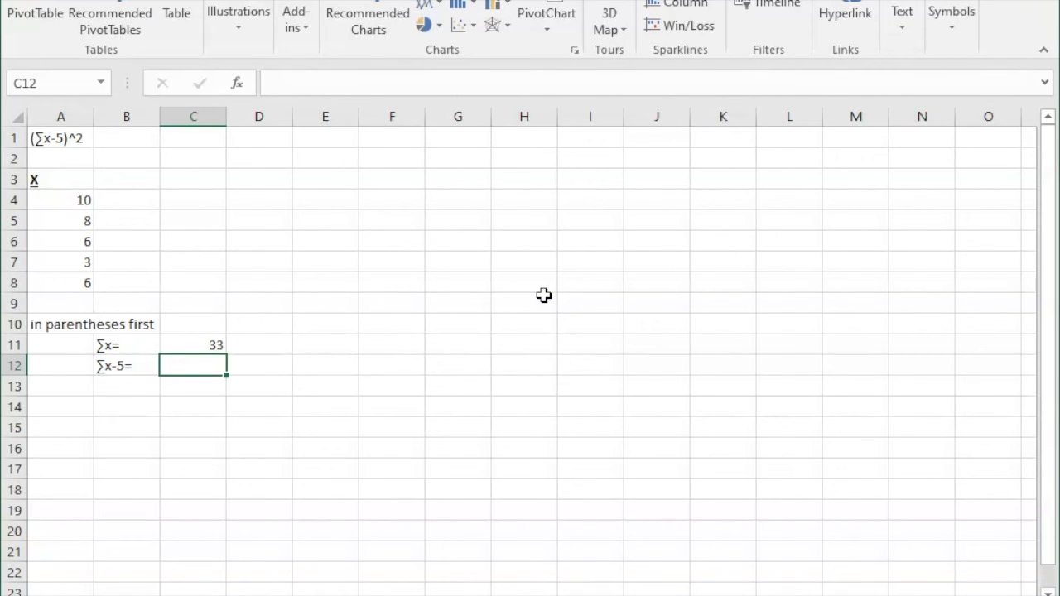
{"action": "type", "text": "="}
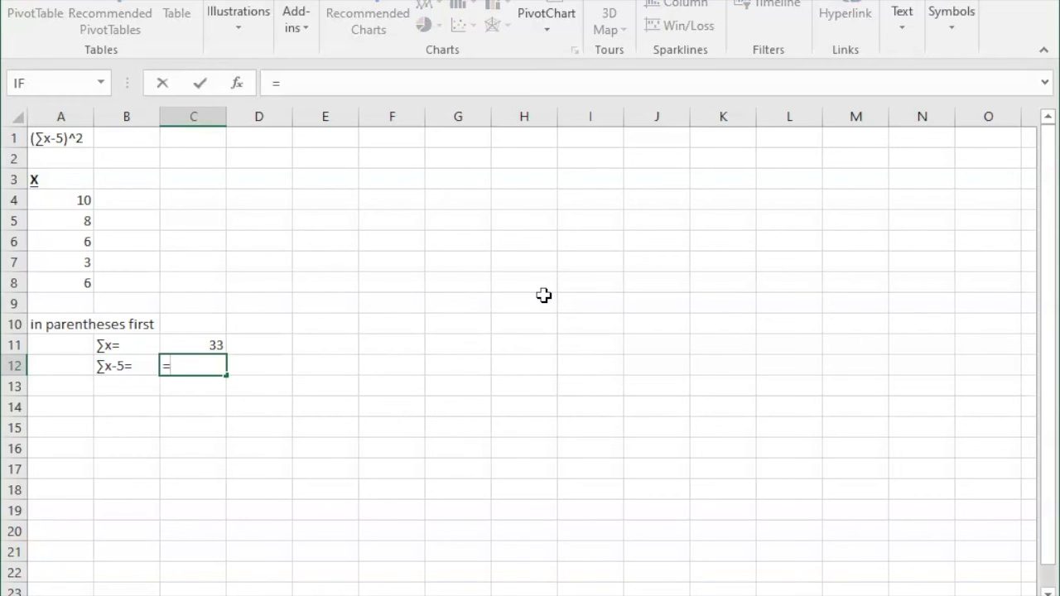
{"action": "type", "text": "c11"}
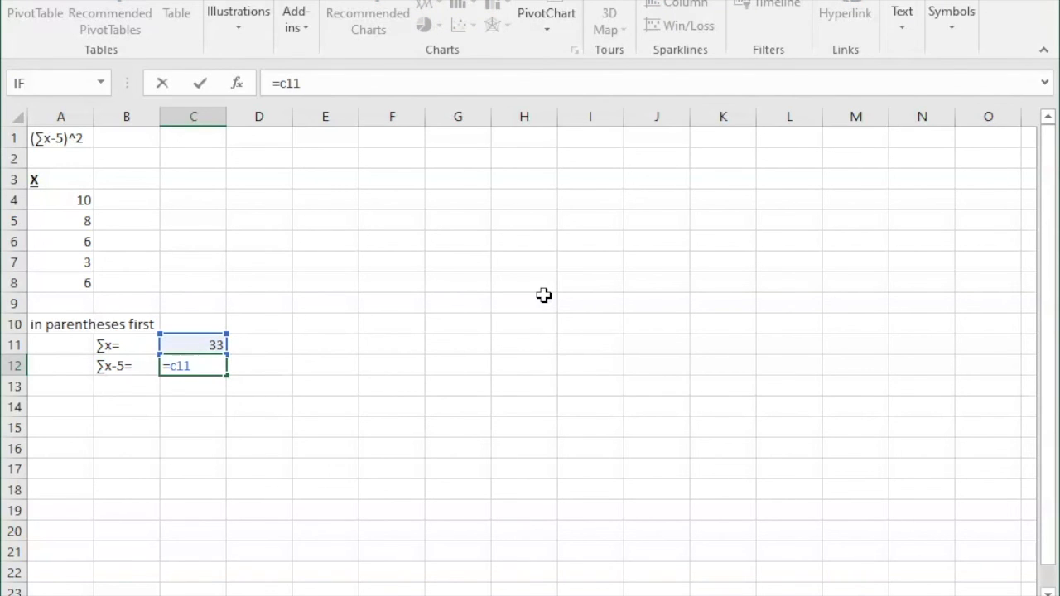
{"action": "key", "text": "enter"}
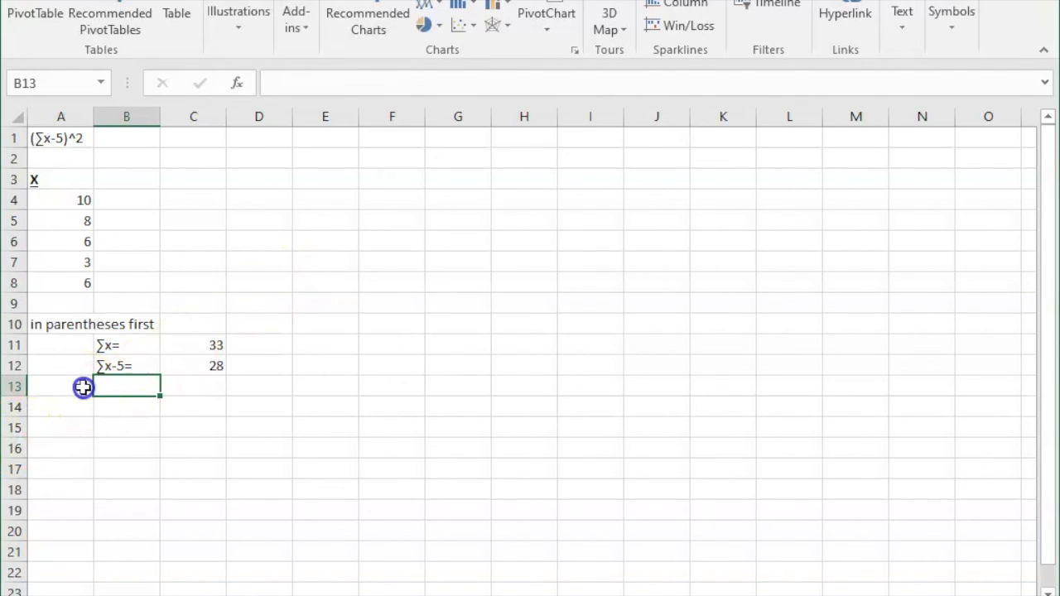
Type 'then exponent' in A13 and enter =C12*C12 in C14, giving 784.
{"action": "type", "text": "then e"}
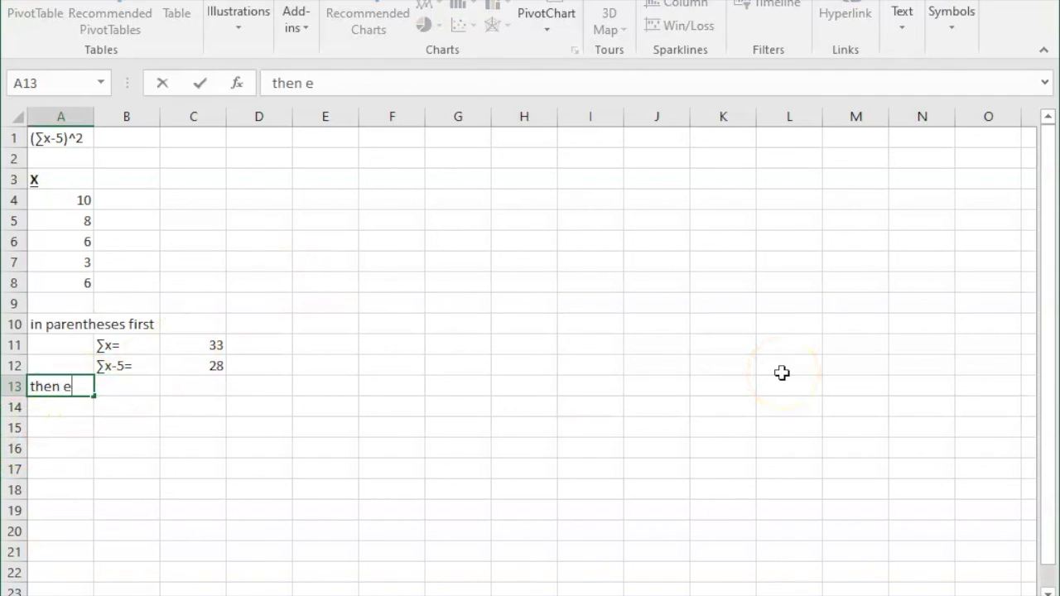
{"action": "type", "text": "xpone"}
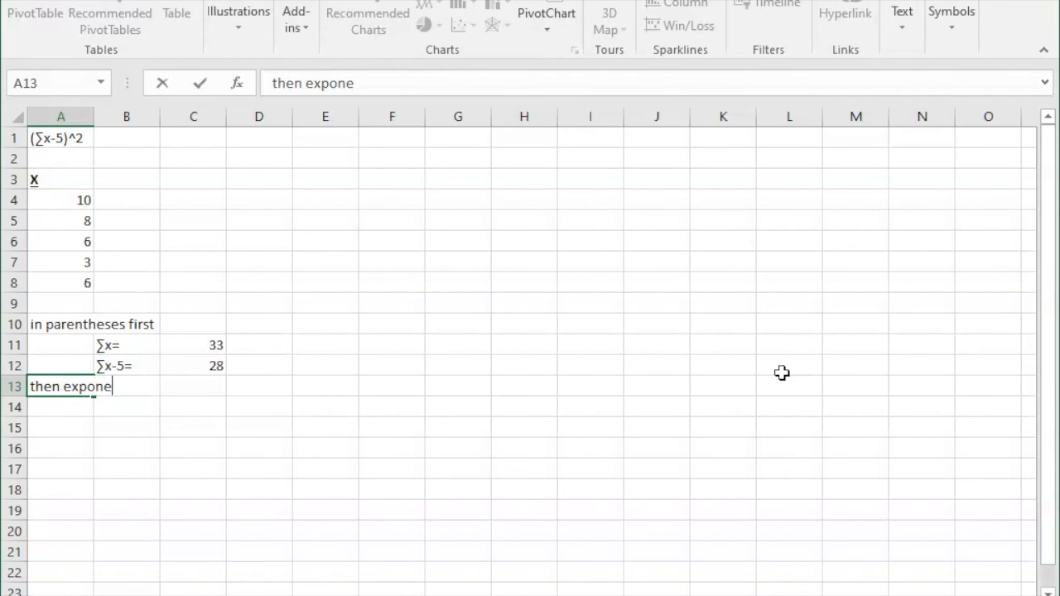
{"action": "type", "text": "nt"}
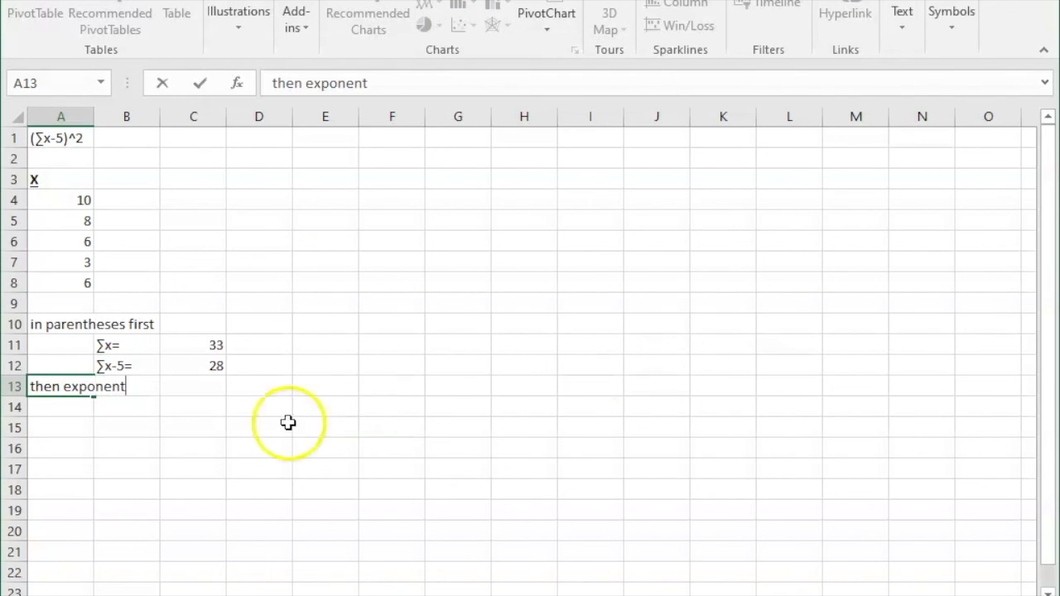
{"action": "left_click", "coordinate": [193, 407]}
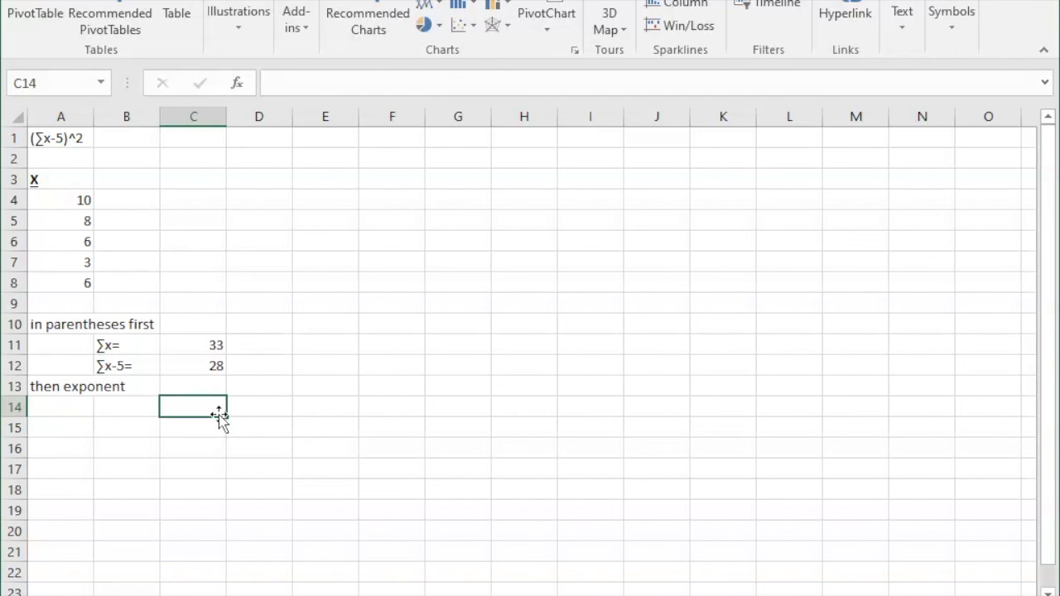
{"action": "type", "text": "="}
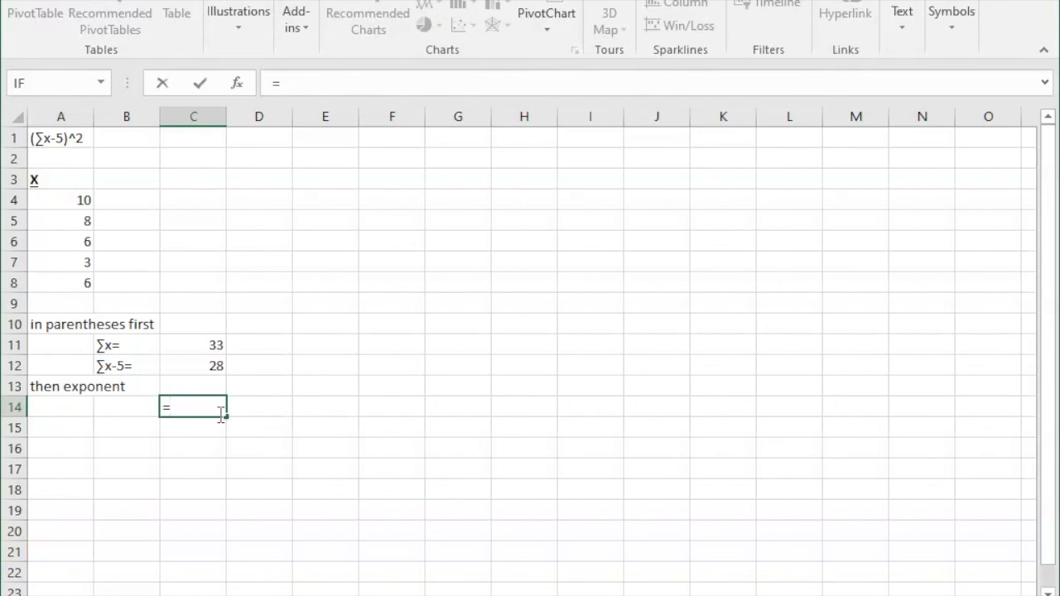
{"action": "type", "text": "c12"}
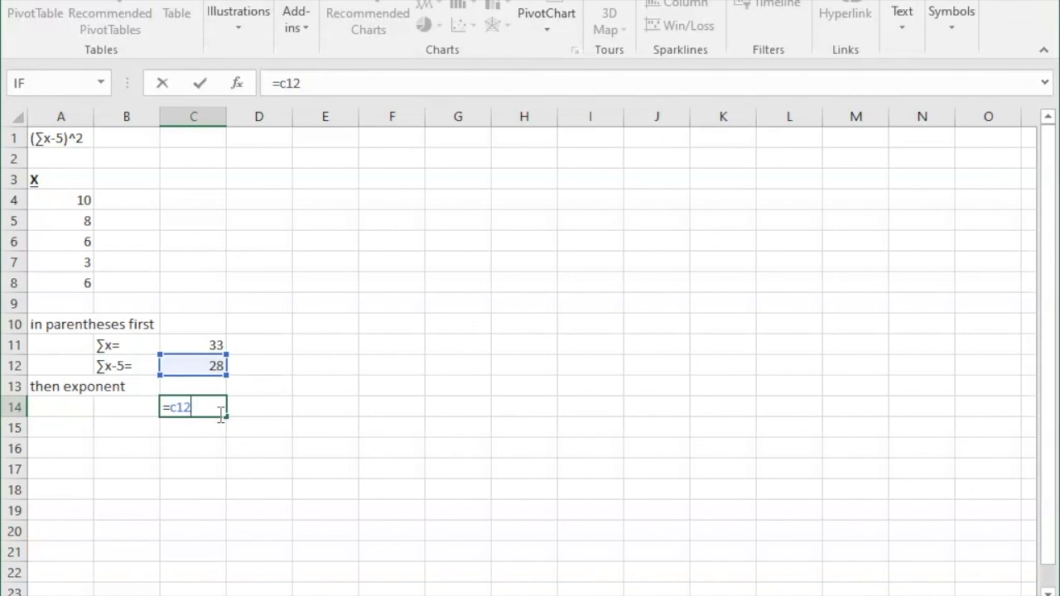
{"action": "type", "text": "*c12"}
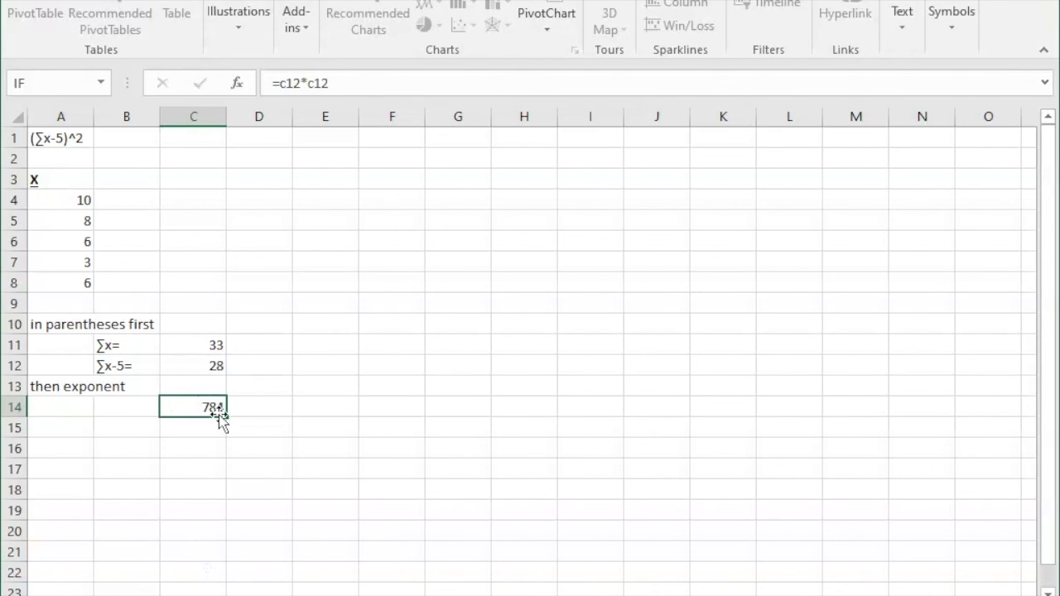